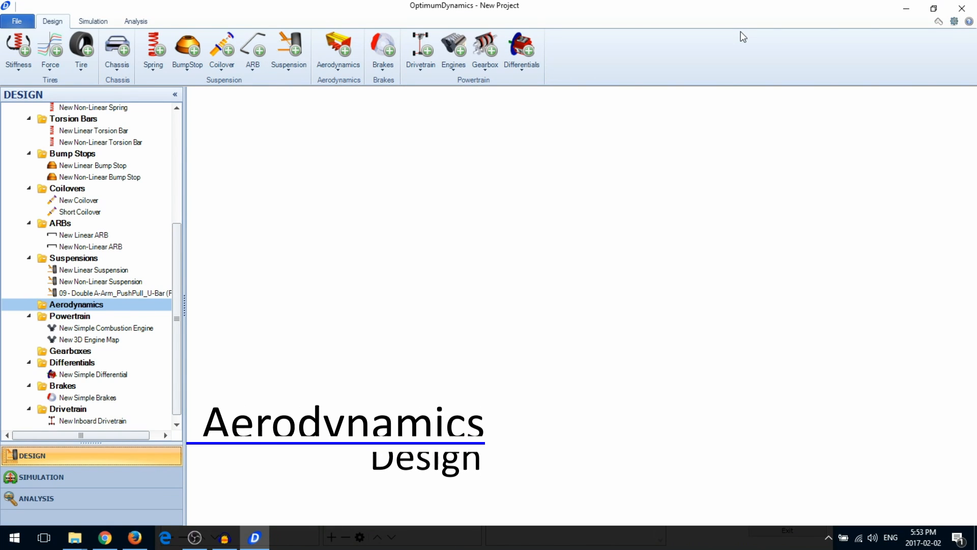
# Start a New Simple Aerodynamics component from the Aerodynamics dropdown on the Design ribbon.
pyautogui.click(338, 50)
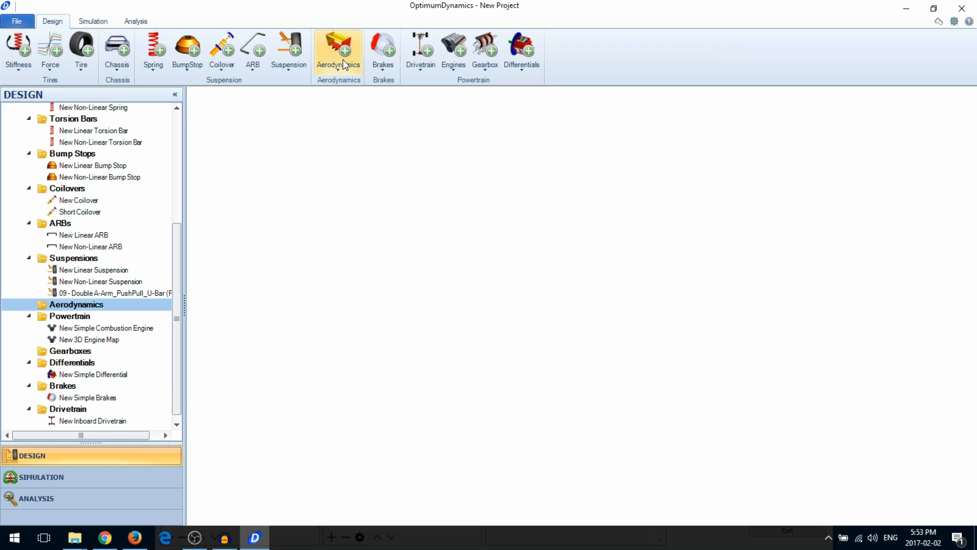
pyautogui.click(338, 50)
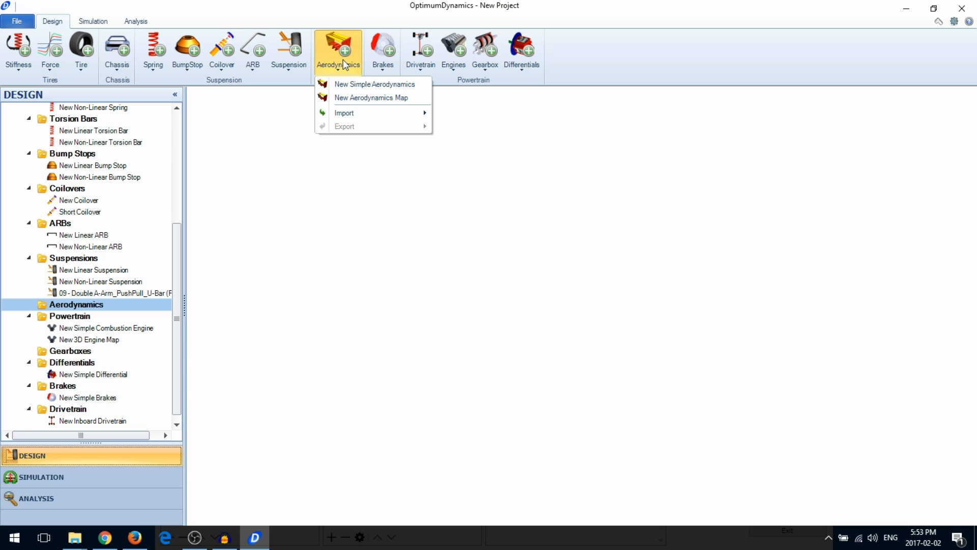
pyautogui.moveTo(343, 82)
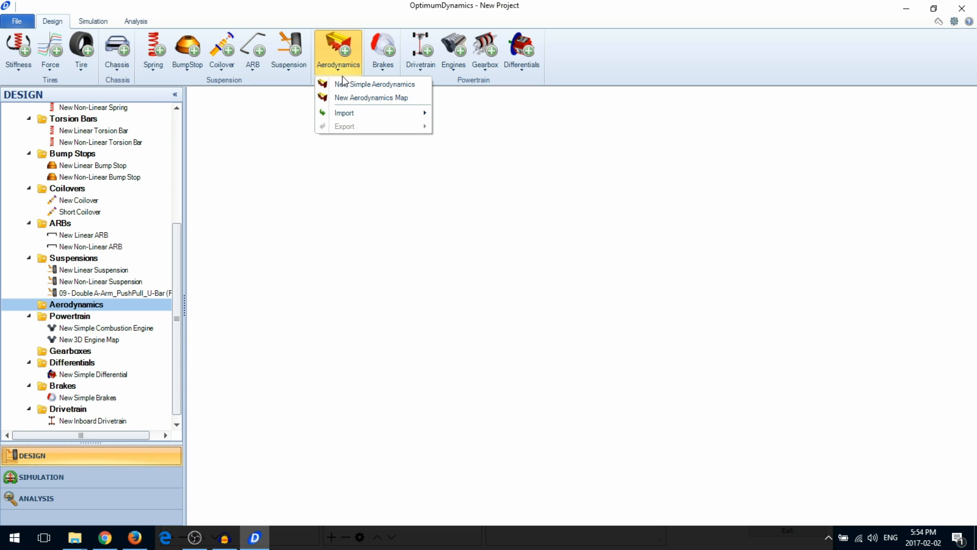
pyautogui.click(374, 83)
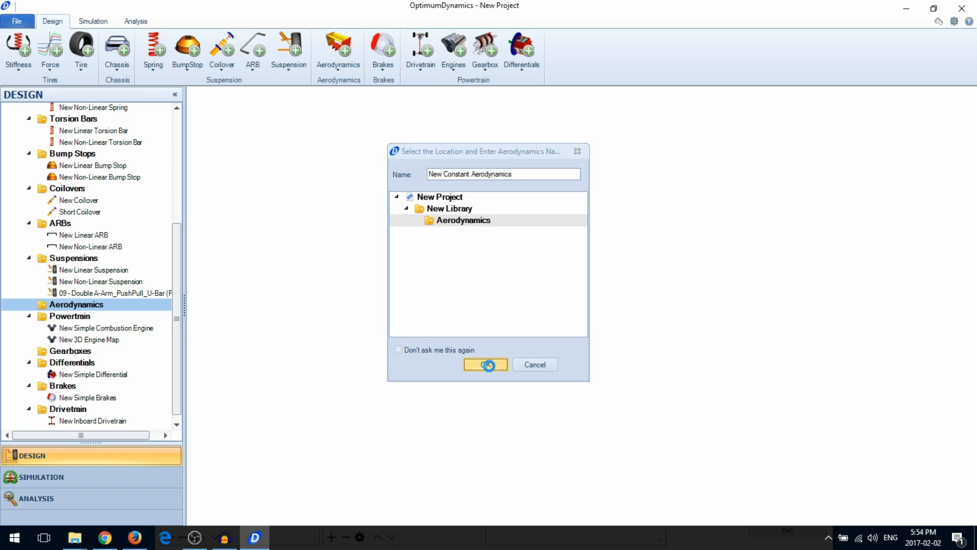
# Confirm 'New Constant Aerodynamics', set Frontal Area to 2.000 and toggle inputs to front and rear downforce.
pyautogui.click(486, 365)
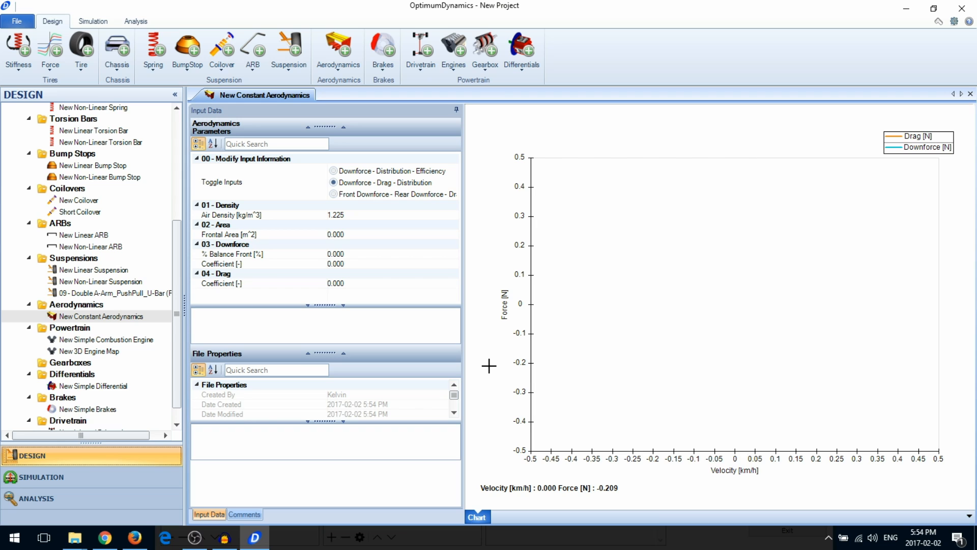
pyautogui.click(232, 214)
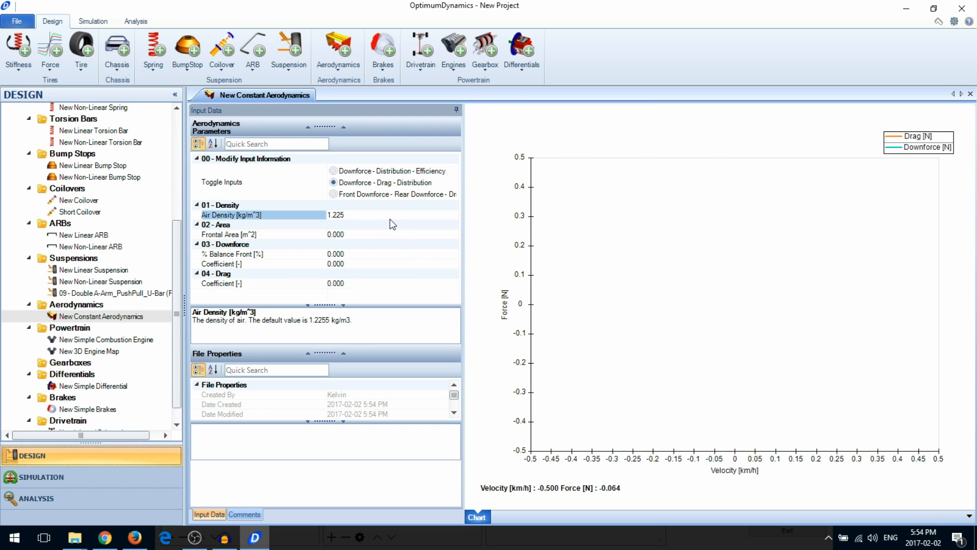
pyautogui.click(335, 234)
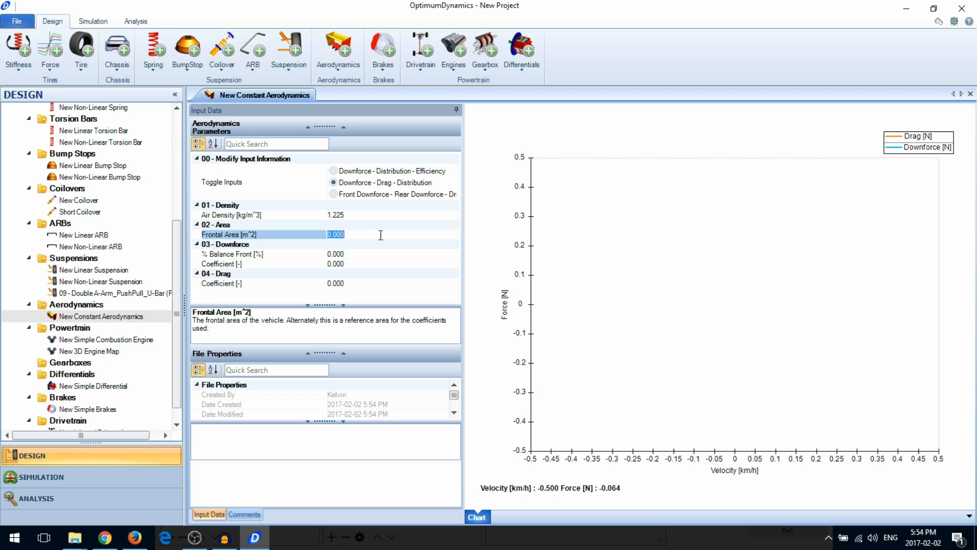
pyautogui.write('2.000')
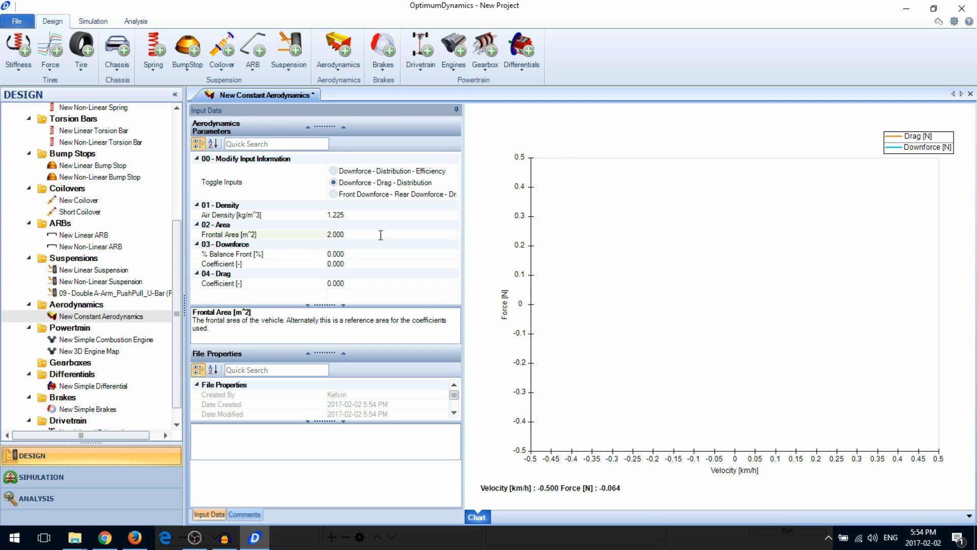
pyautogui.click(237, 234)
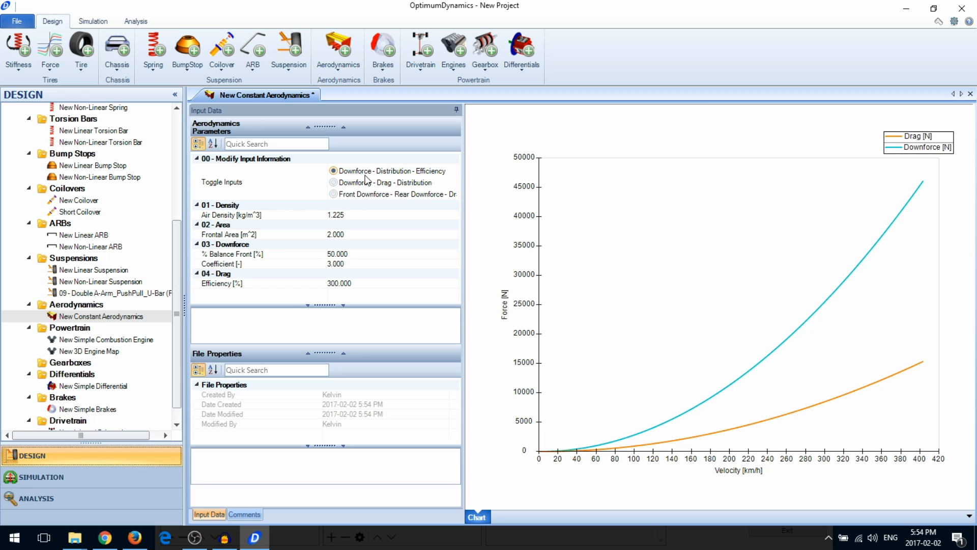
pyautogui.click(334, 194)
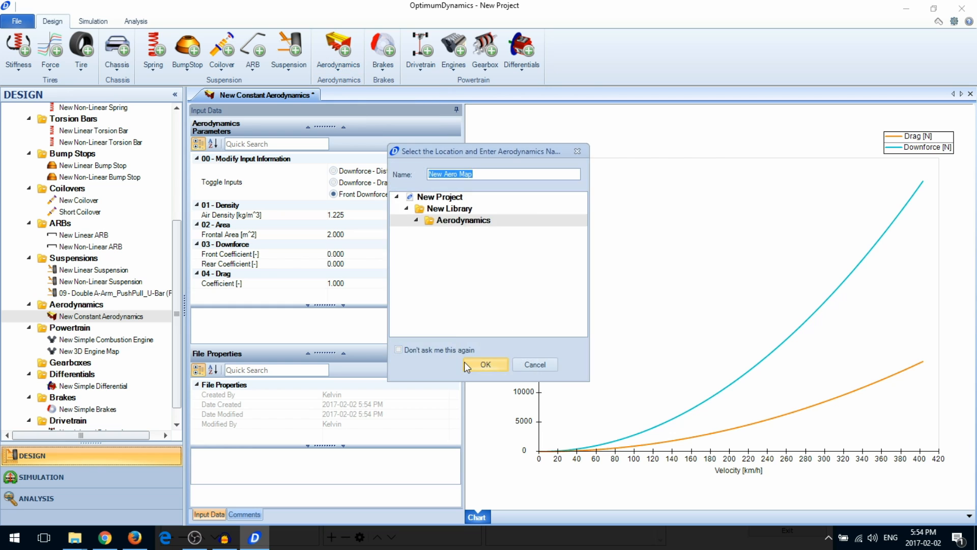
# Confirm 'New Aero Map' and add the first data point with ride heights 0 and downforce coefficient 1.
pyautogui.click(485, 365)
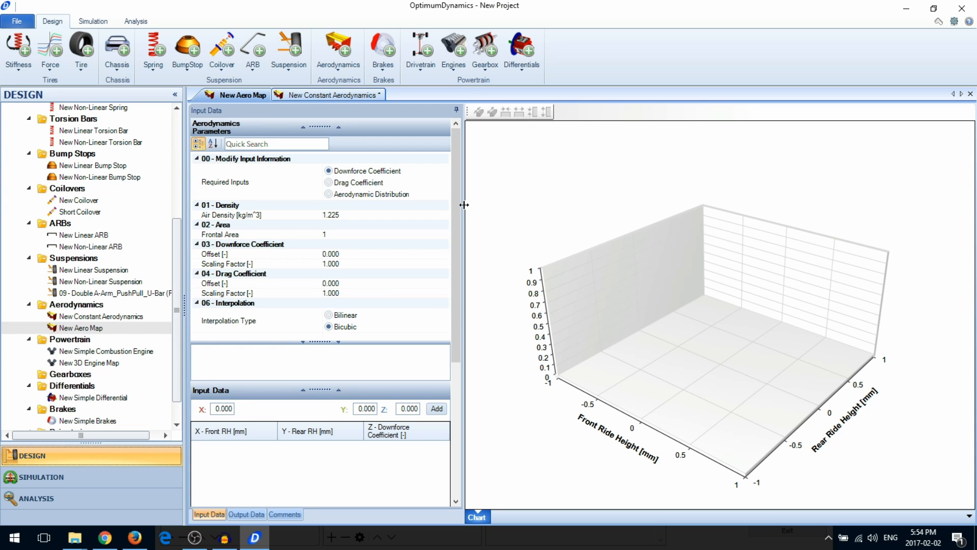
pyautogui.moveTo(457, 212)
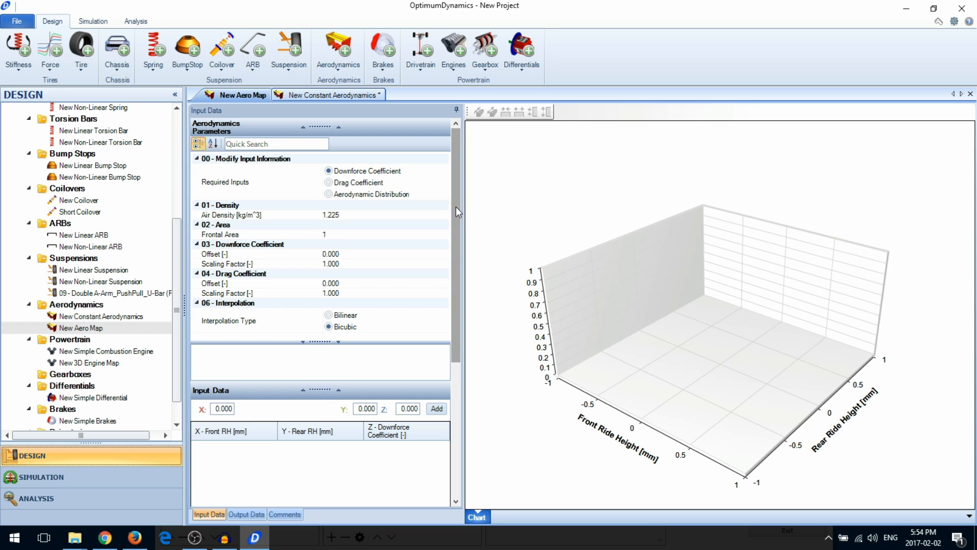
pyautogui.scroll(-3)
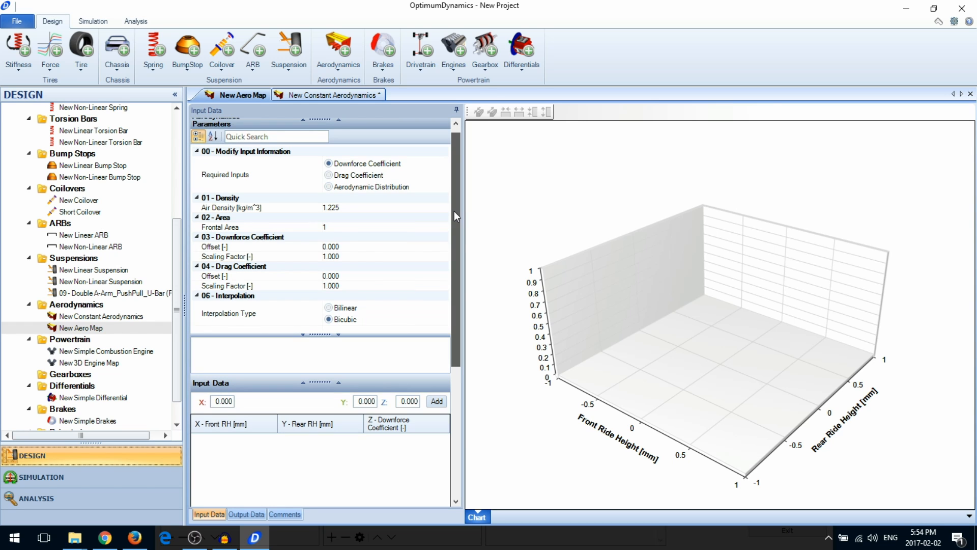
pyautogui.scroll(-3)
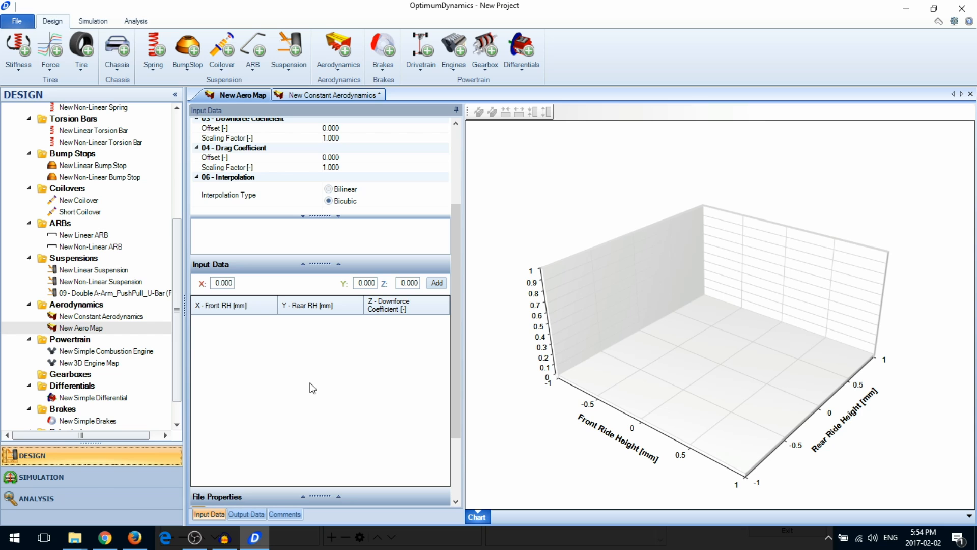
pyautogui.click(409, 282)
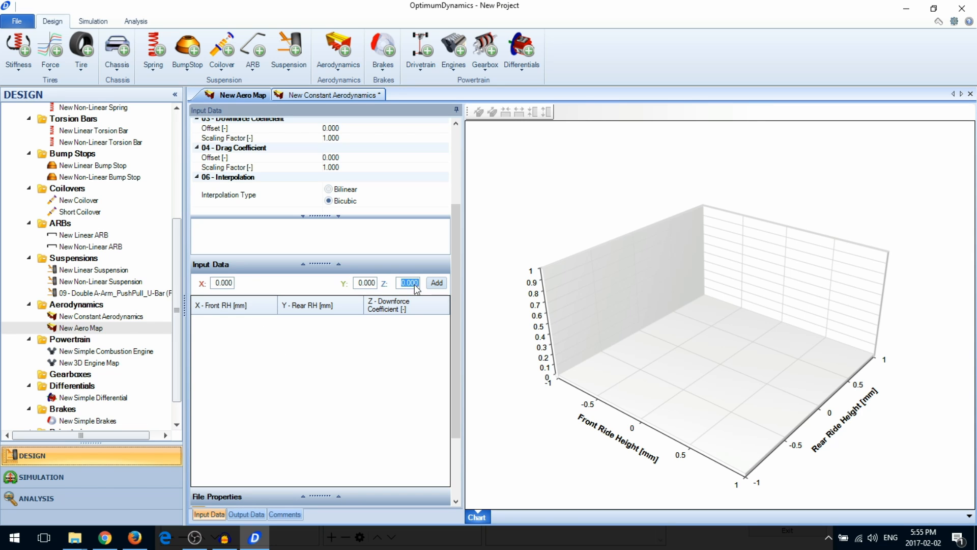
pyautogui.click(436, 282)
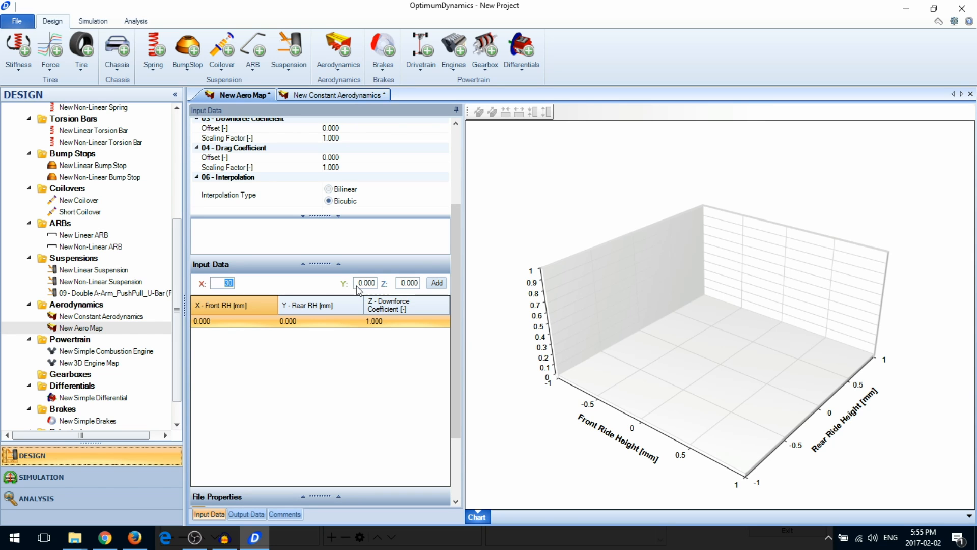
pyautogui.click(436, 283)
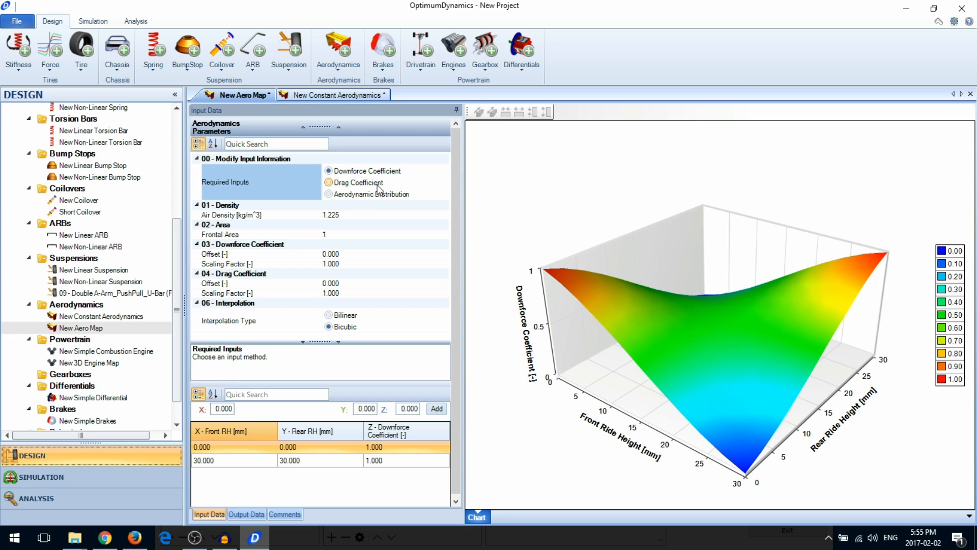
# Set the aero map's Required Inputs to Downforce Coefficient.
pyautogui.click(329, 182)
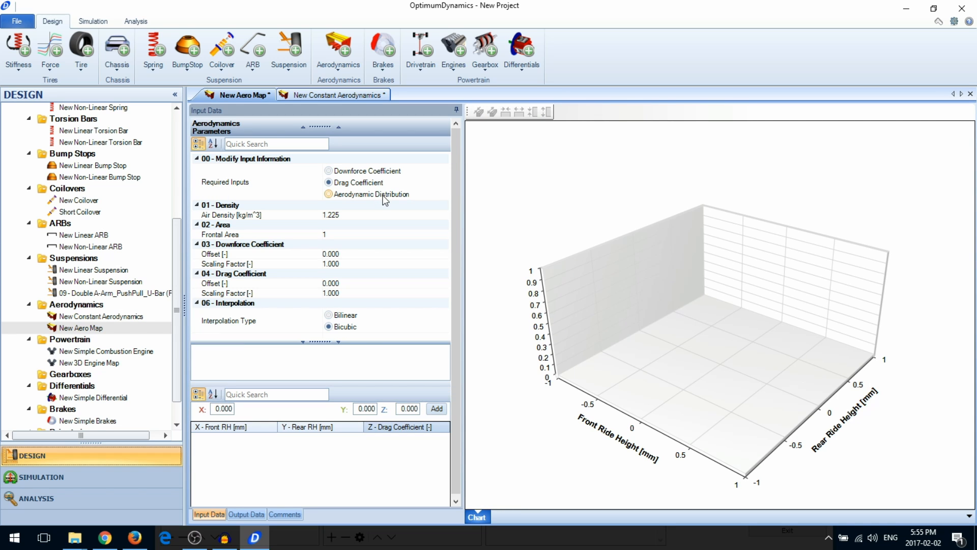
pyautogui.click(329, 193)
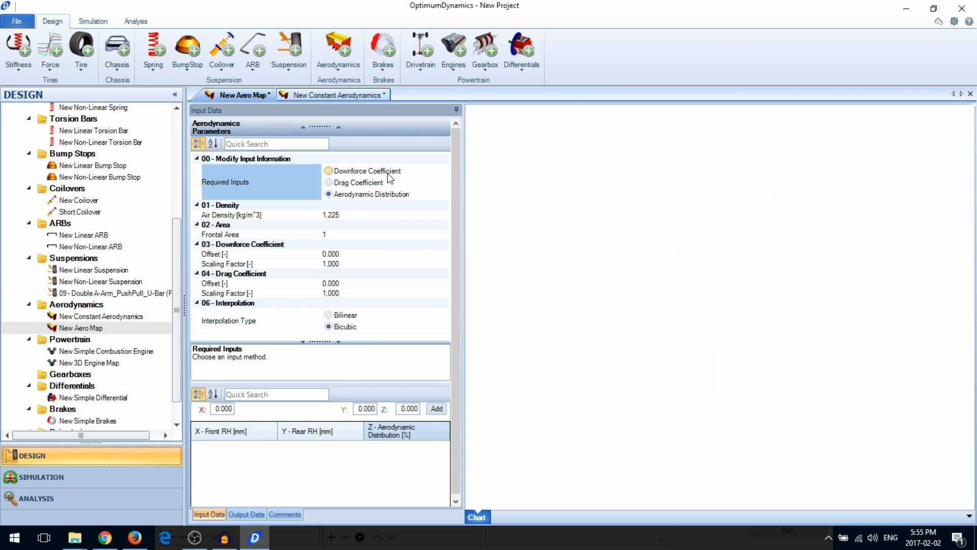
pyautogui.click(329, 171)
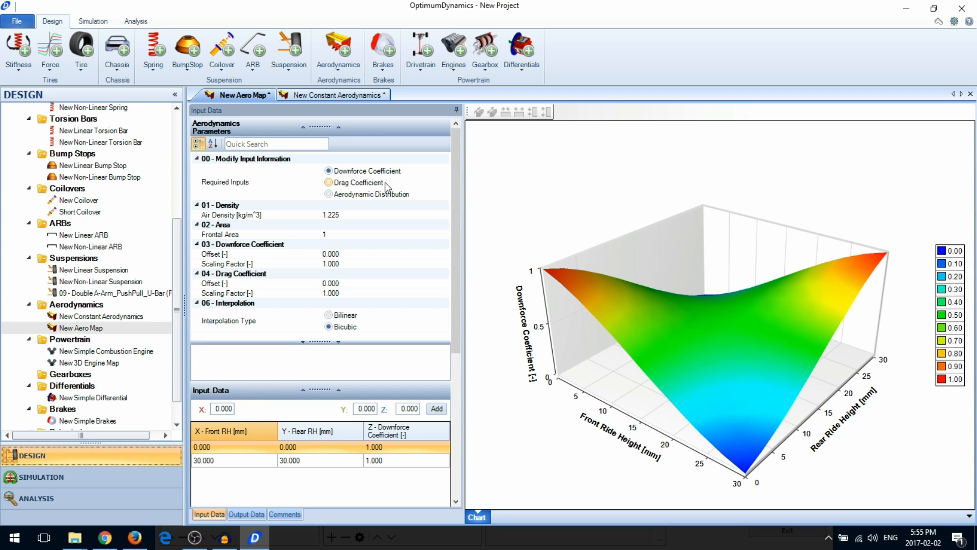
pyautogui.click(328, 171)
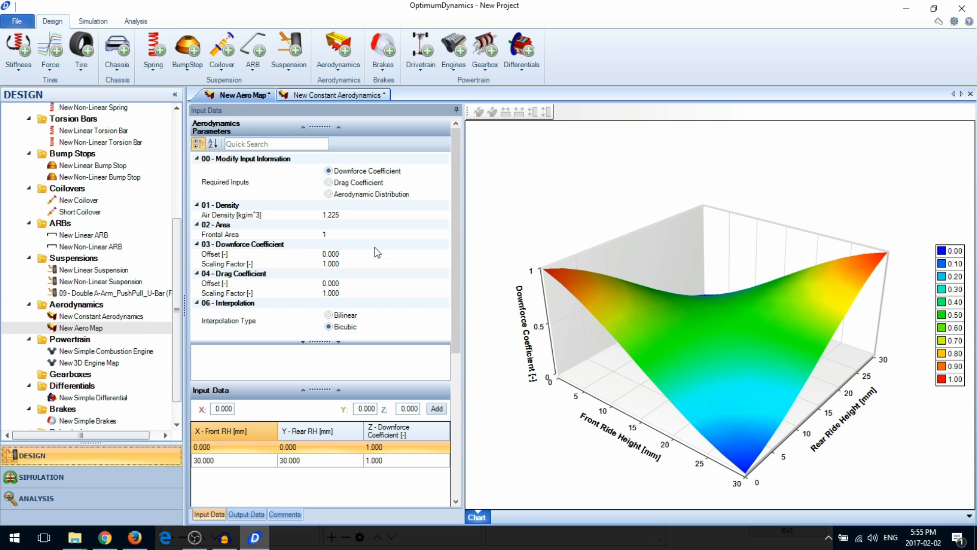
# Set the Downforce Coefficient Offset and review the Bicubic interpolation type setting.
pyautogui.click(330, 254)
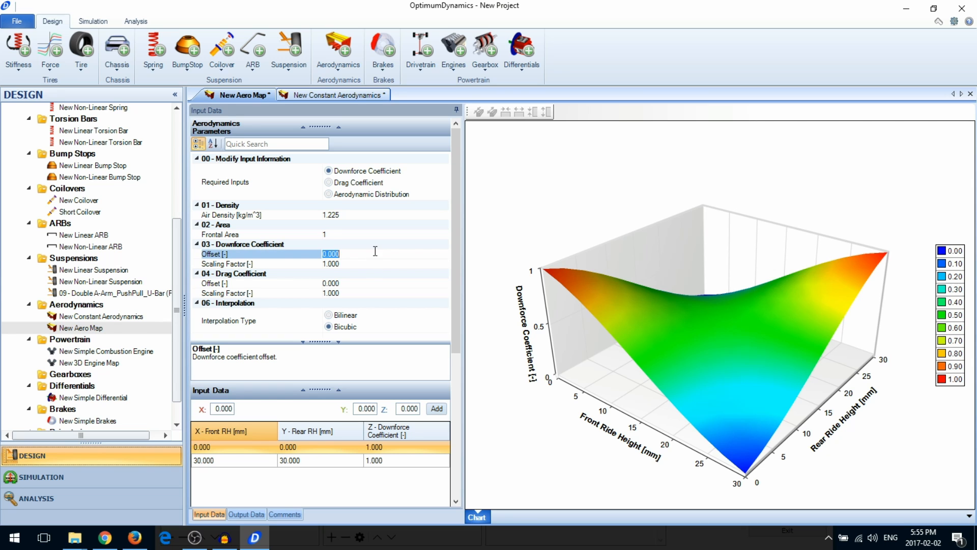
pyautogui.write('3.000')
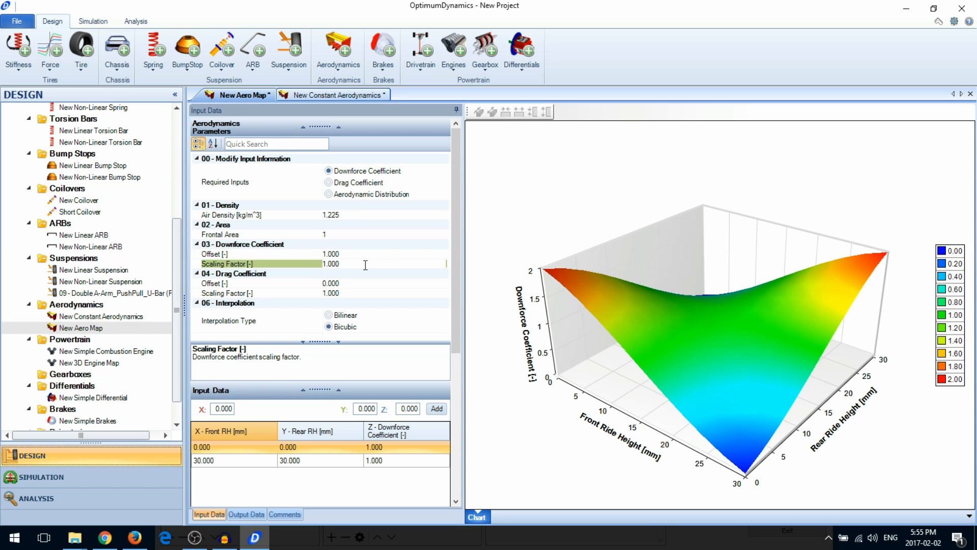
pyautogui.click(329, 314)
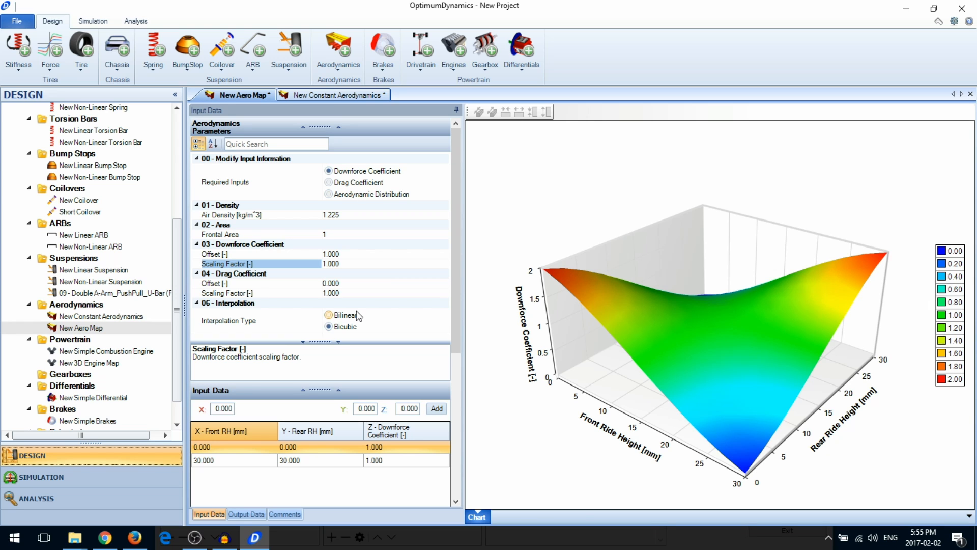
pyautogui.click(329, 326)
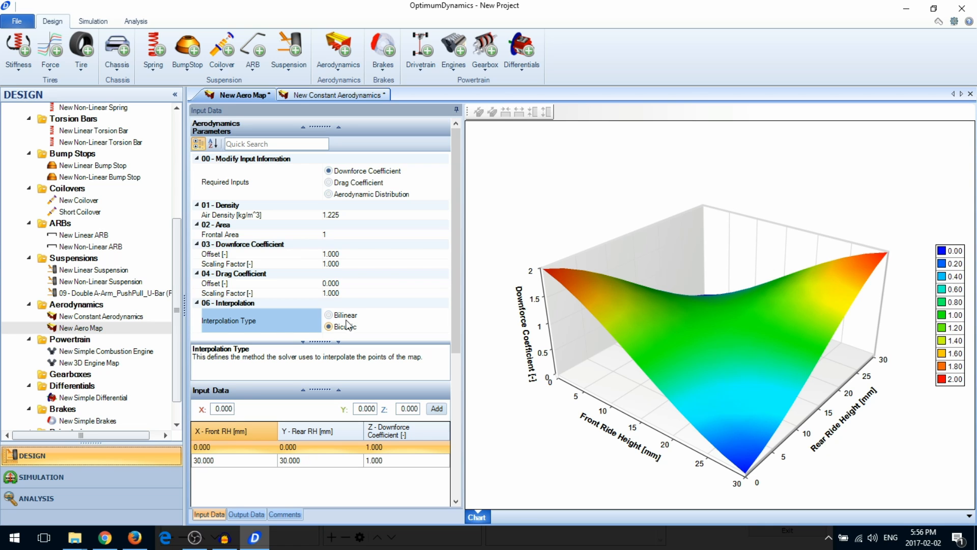
# Begin importing an aero map from an Excel or CSV file and choose the AeroMap.xlsx workbook.
pyautogui.click(338, 49)
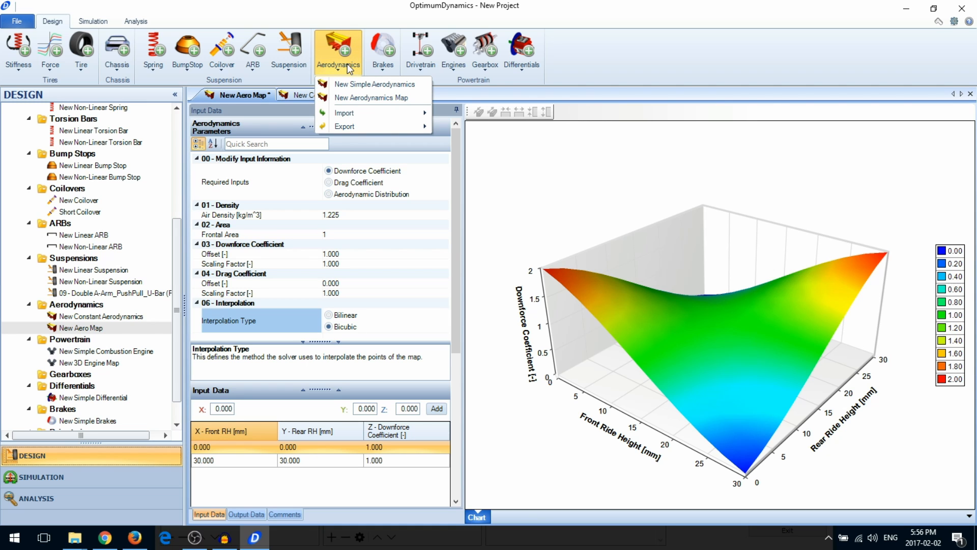
pyautogui.moveTo(344, 113)
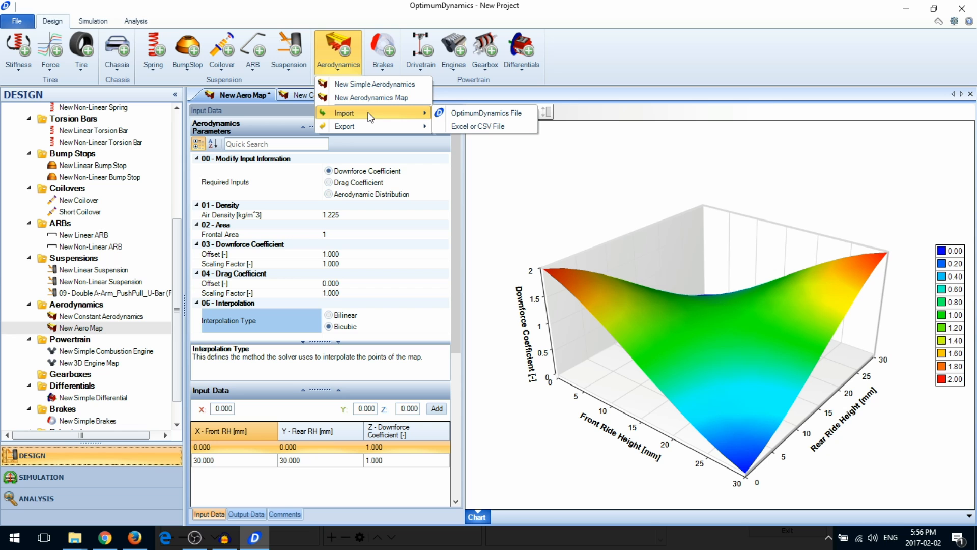
pyautogui.moveTo(482, 126)
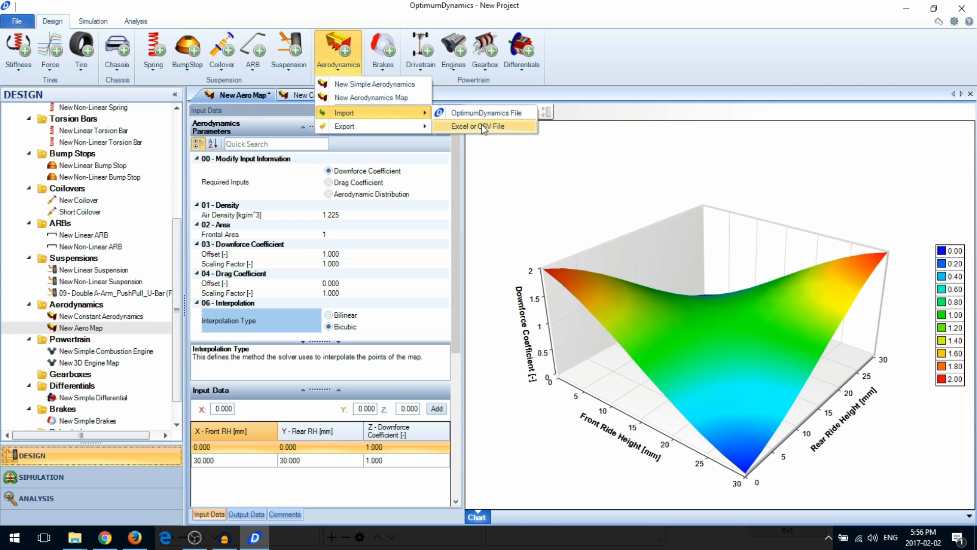
pyautogui.click(481, 126)
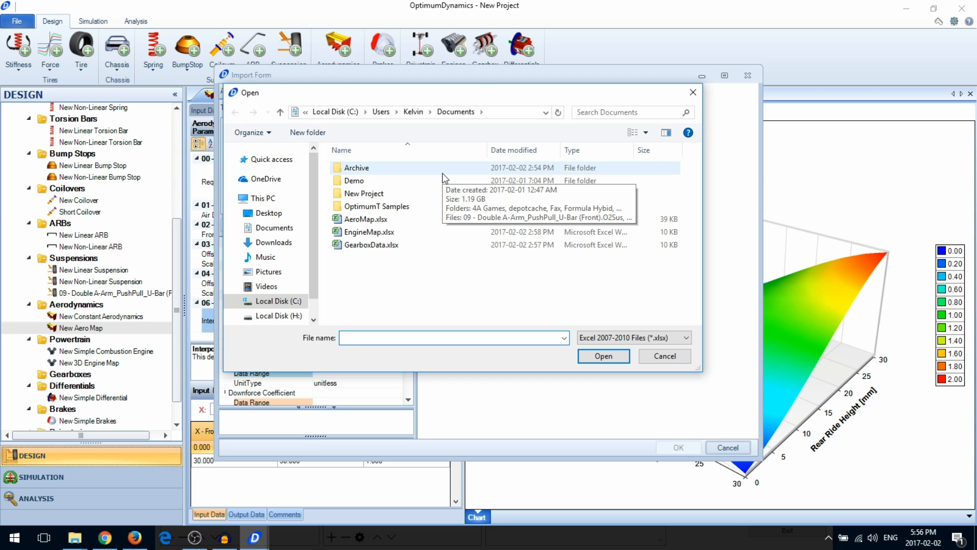
pyautogui.click(454, 337)
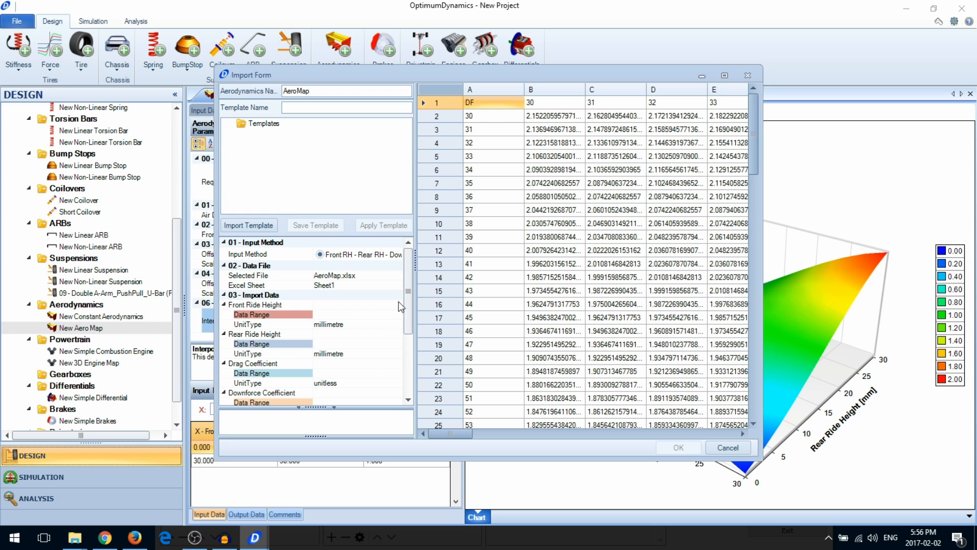
# Assign front ride heights to A2:A32 and rear ride heights to B1:AF1 in the import form.
pyautogui.click(395, 314)
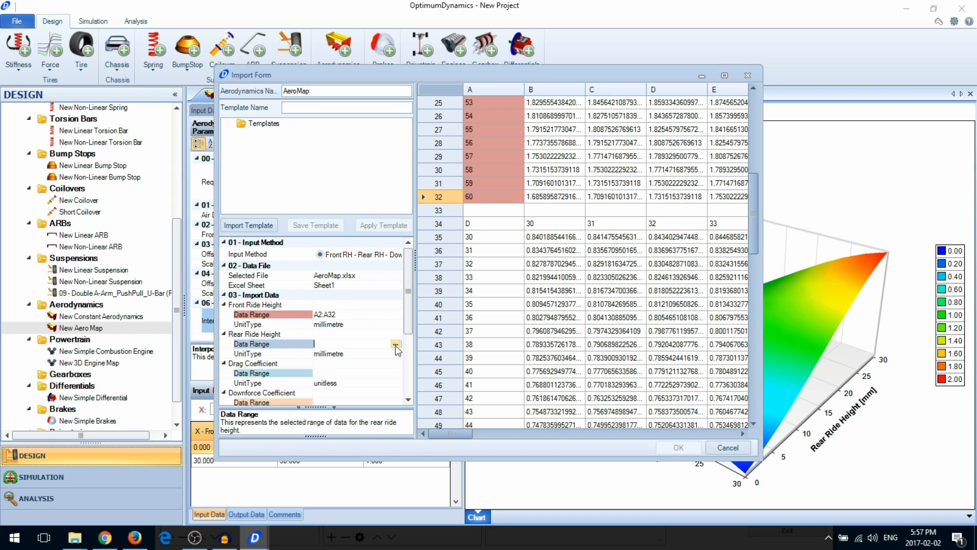
pyautogui.click(395, 343)
pyautogui.write('B1:AF1')
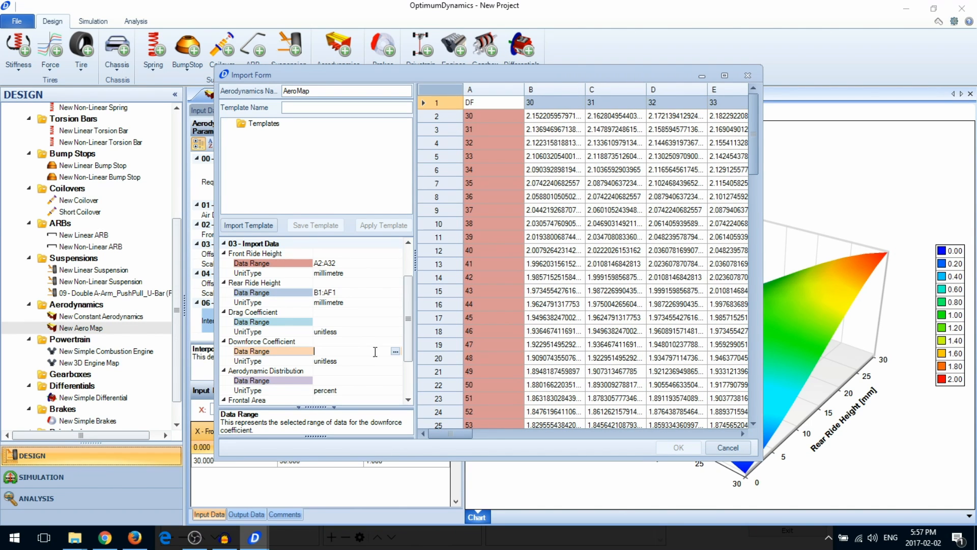
# Map downforce to B2:AF32, drag to B35:AF65 and aerodynamic distribution to B68:AF98, then complete the import.
pyautogui.click(395, 351)
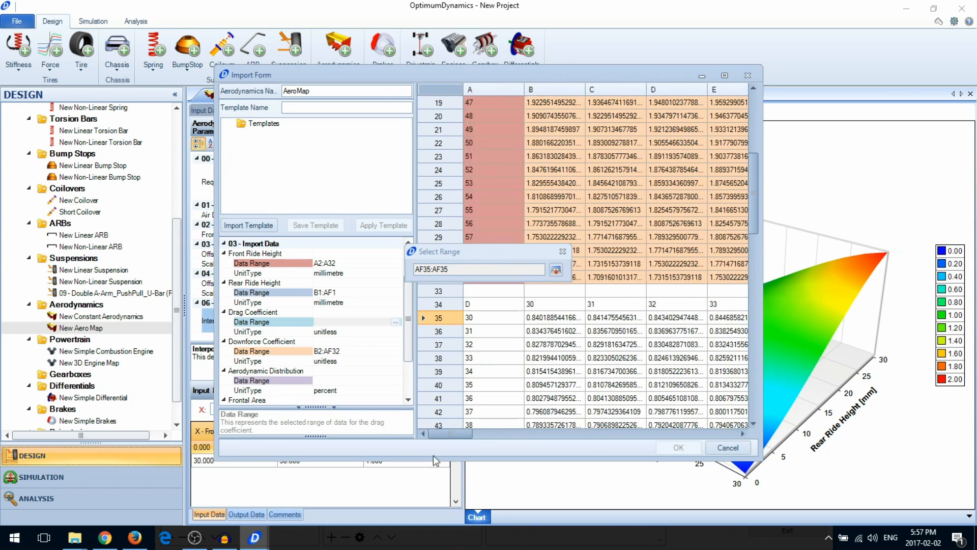
pyautogui.scroll(-3)
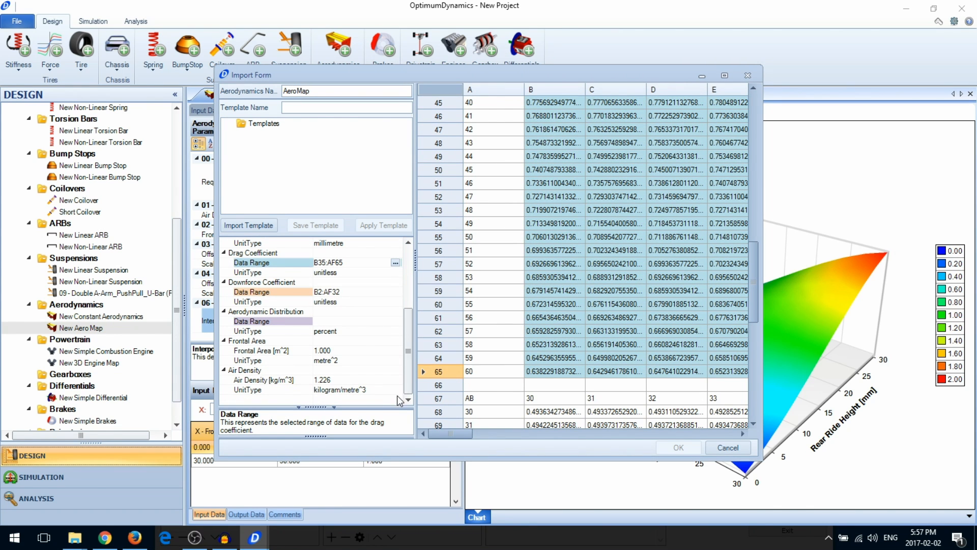
pyautogui.click(251, 320)
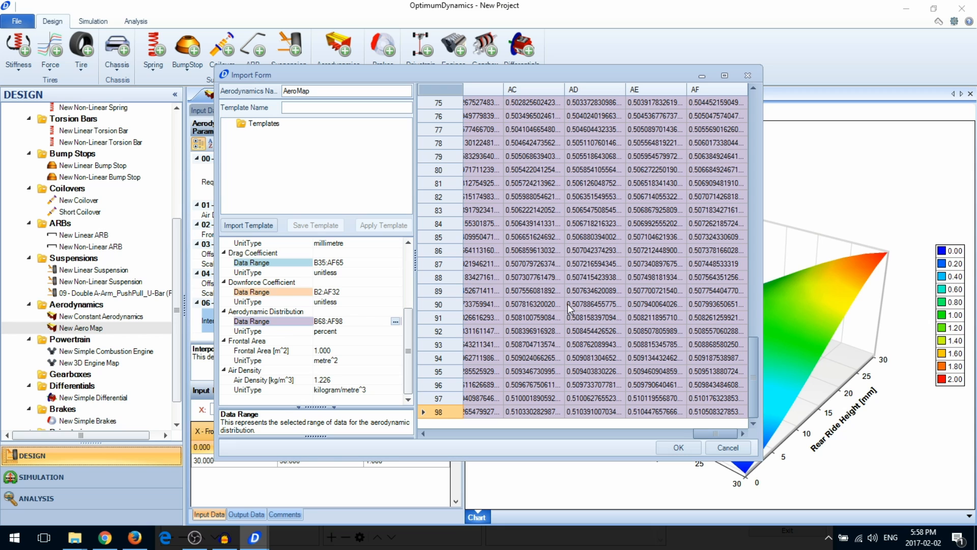
pyautogui.moveTo(620, 393)
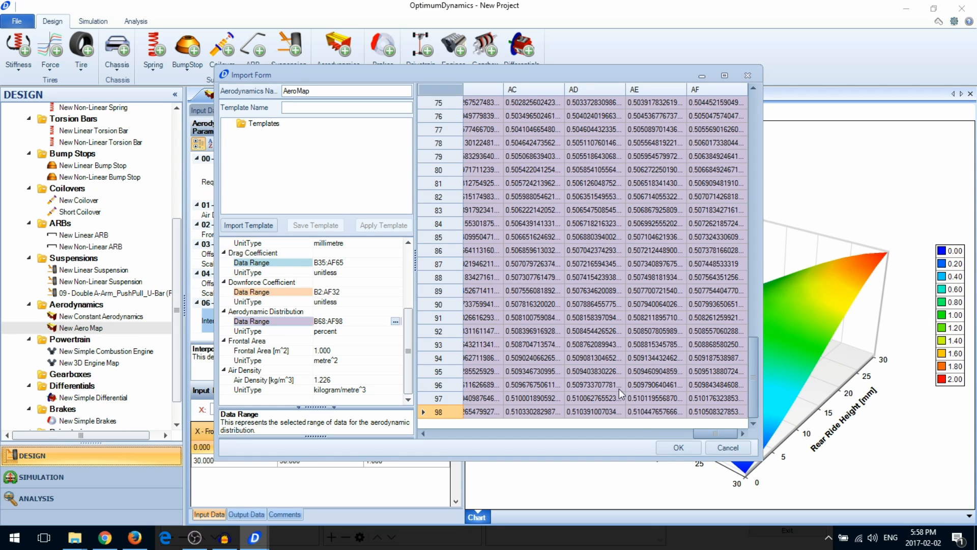
pyautogui.click(677, 448)
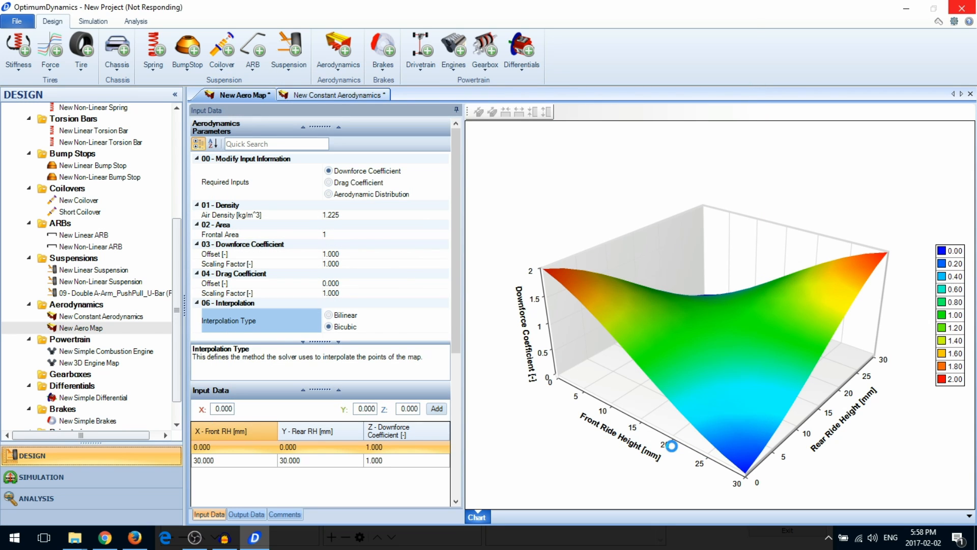